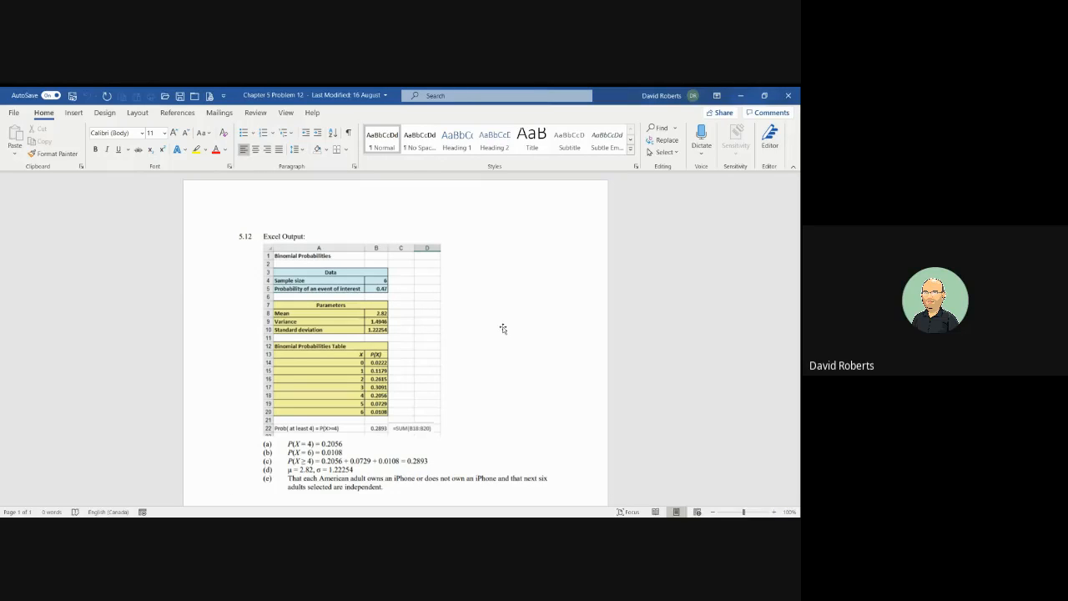
left_click(233, 490)
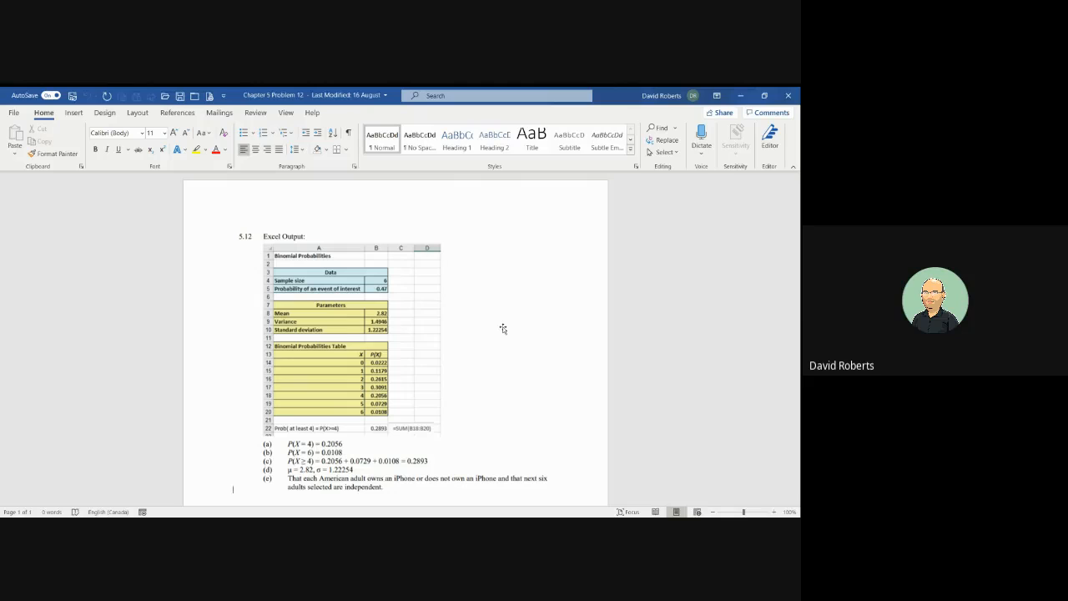